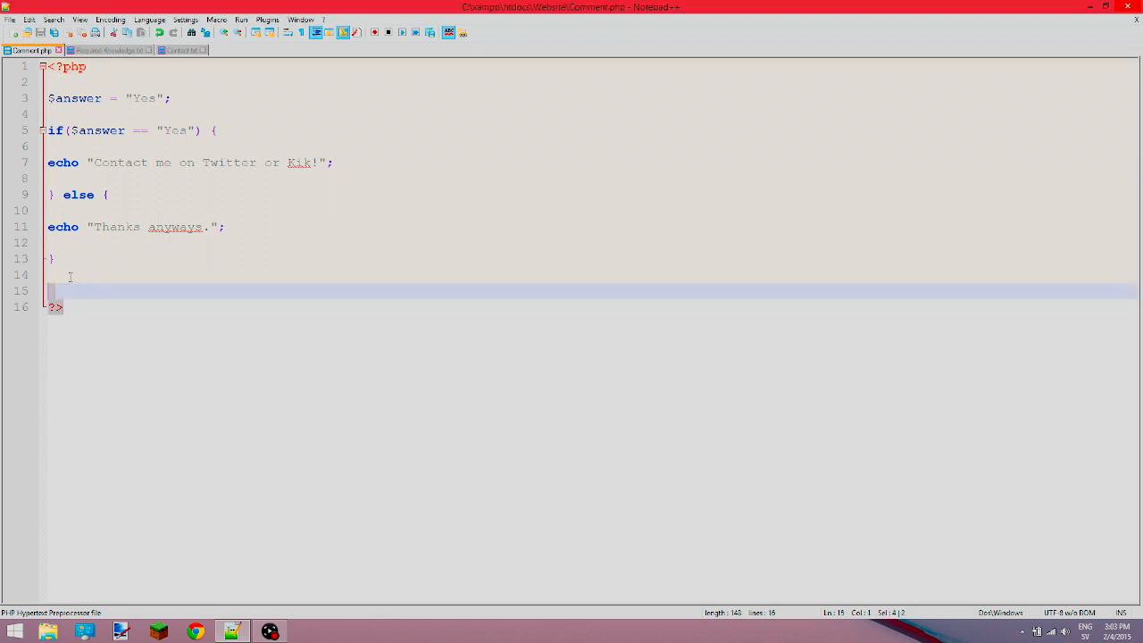
# Show Required Knowledge.txt listing PHP, PocketMine API familiarity and some SQL.
pyautogui.click(143, 131)
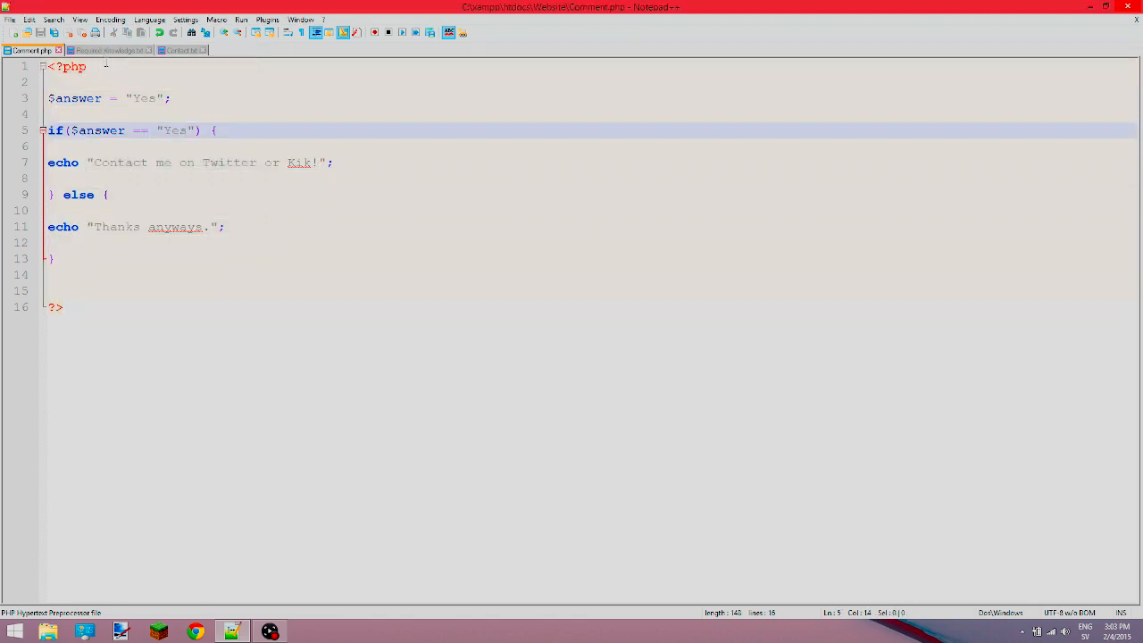
pyautogui.moveTo(111, 50)
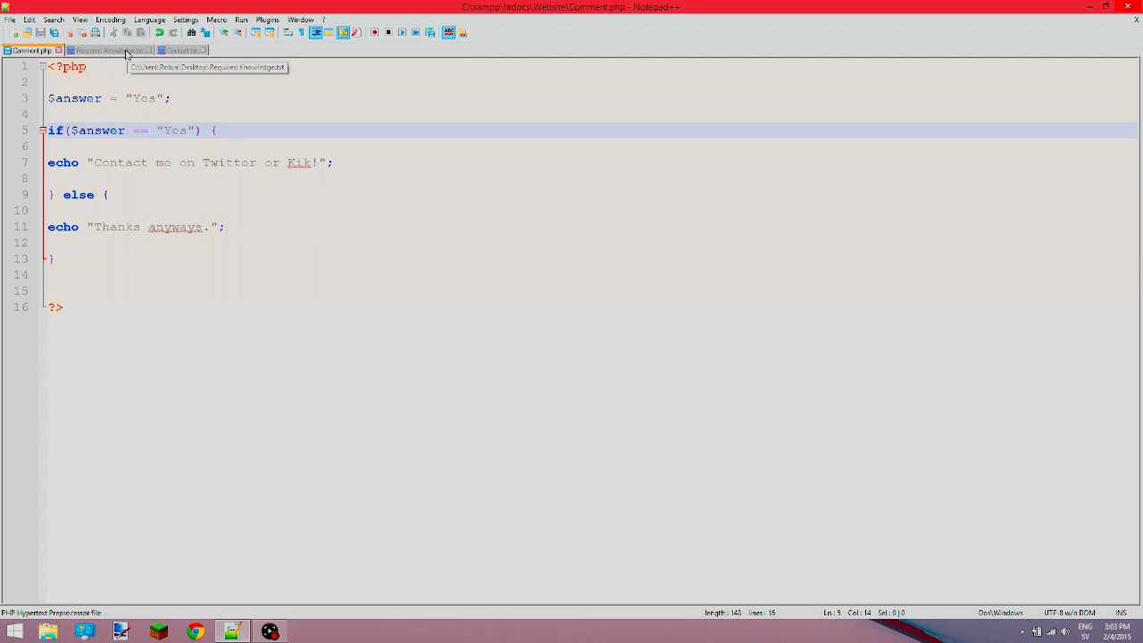
pyautogui.moveTo(97, 61)
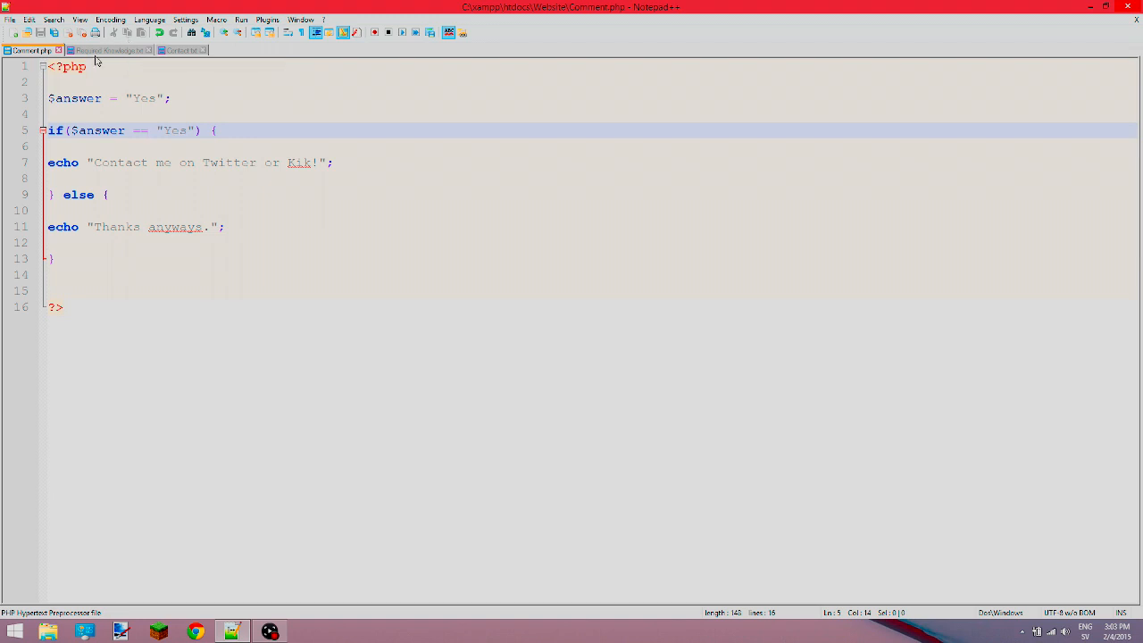
pyautogui.moveTo(109, 50)
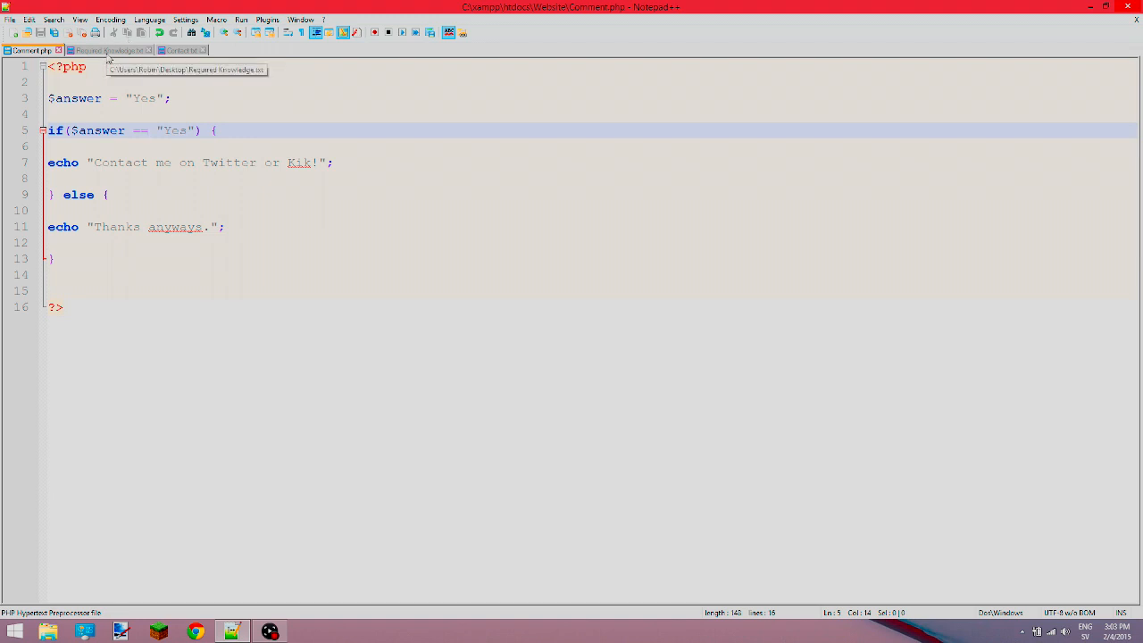
pyautogui.click(107, 50)
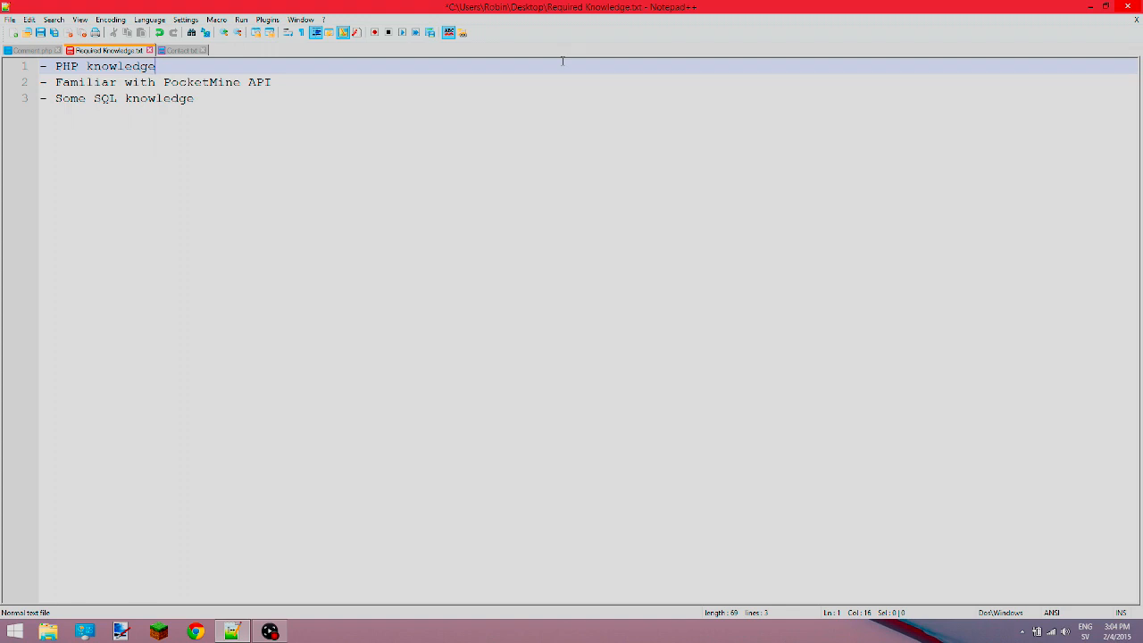
pyautogui.moveTo(225, 7)
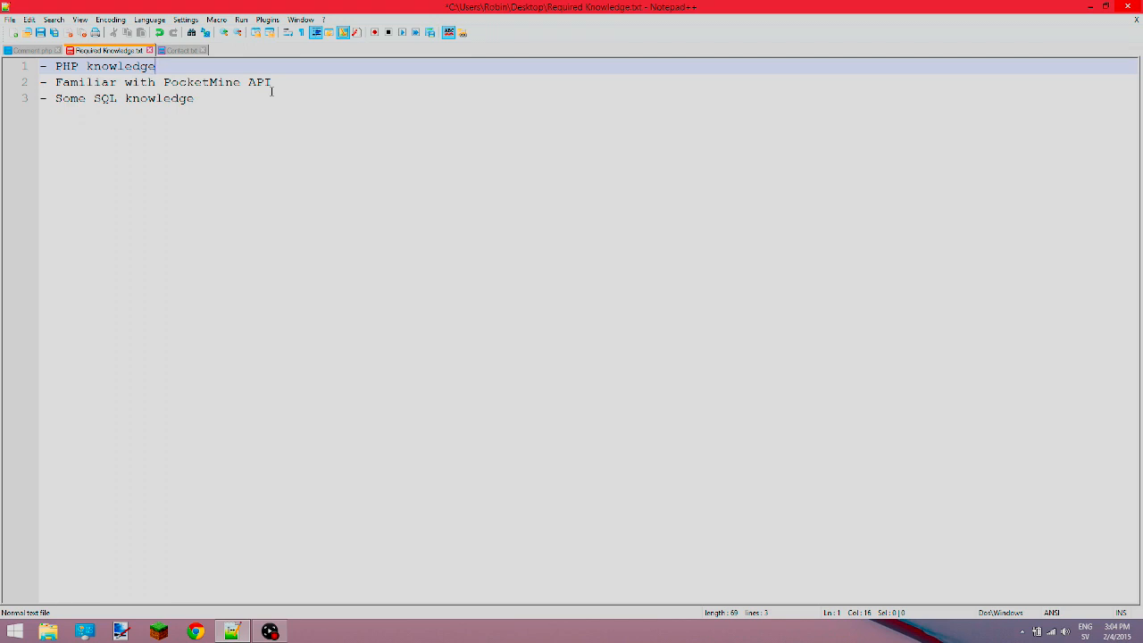
pyautogui.moveTo(170, 42)
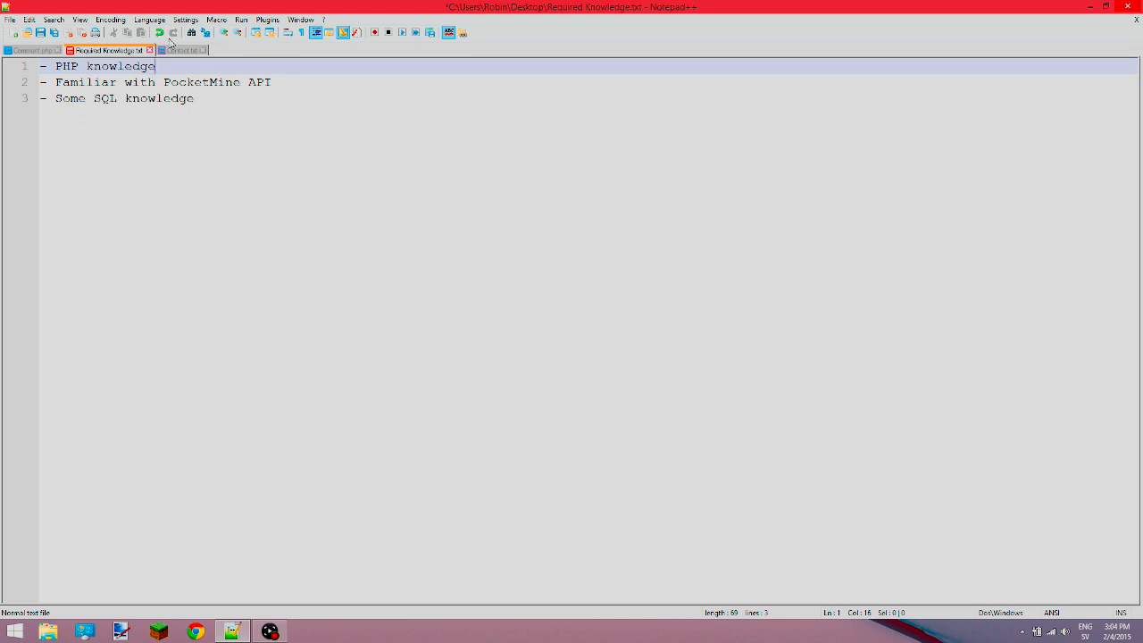
pyautogui.moveTo(182, 50)
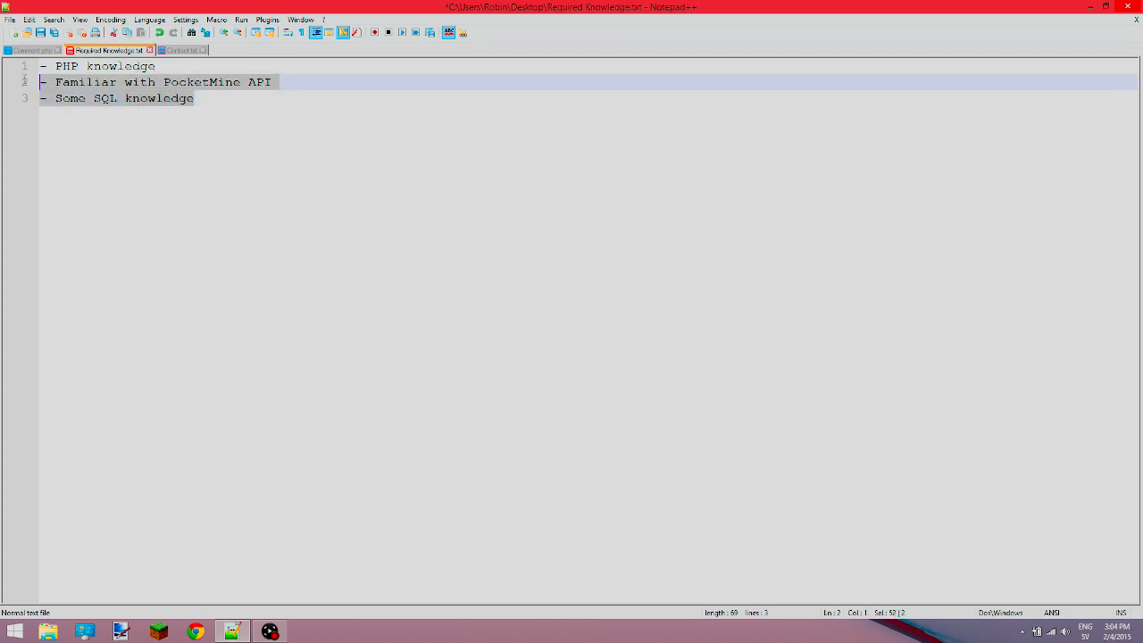
pyautogui.click(195, 98)
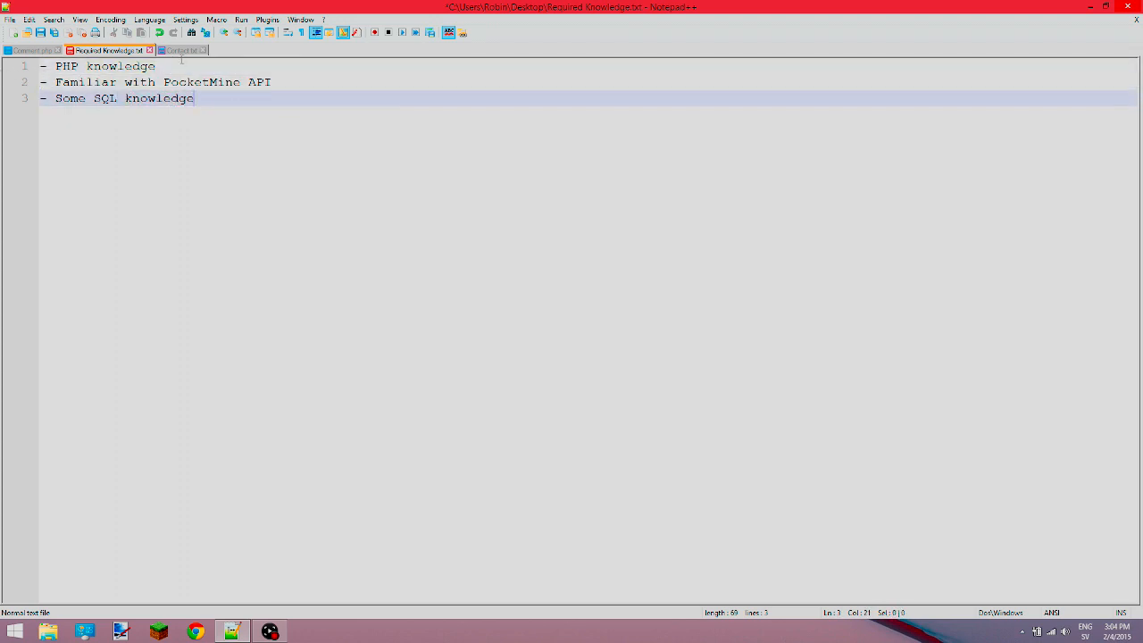
pyautogui.moveTo(183, 50)
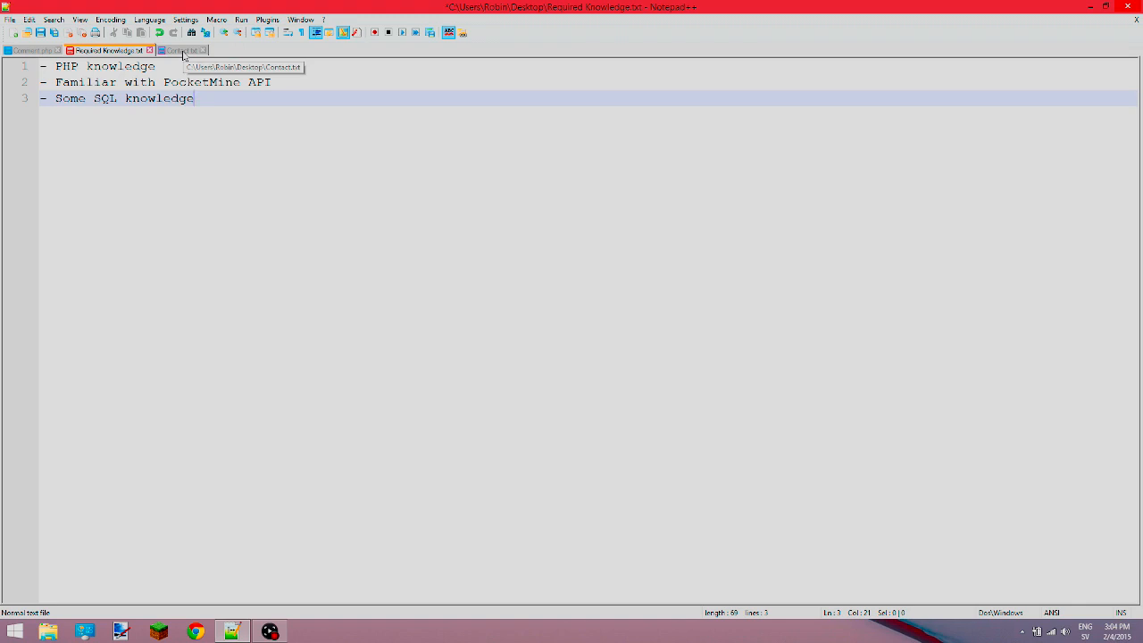
# Show Contact.txt with the Twitter link and Kik username, resting at the Kik line.
pyautogui.click(178, 50)
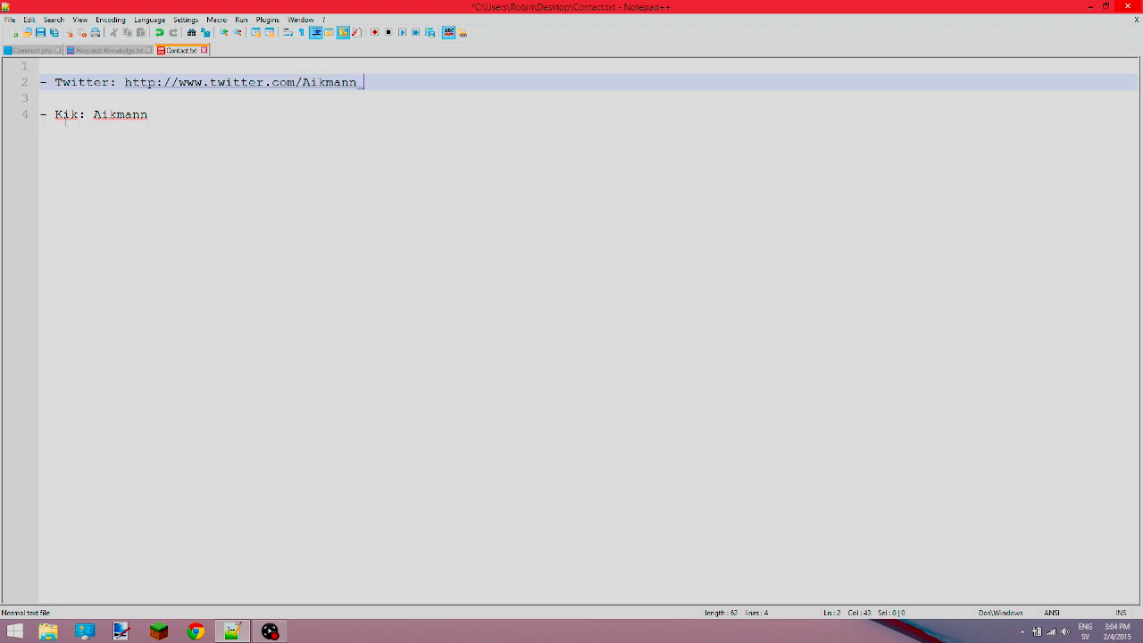
pyautogui.moveTo(218, 82)
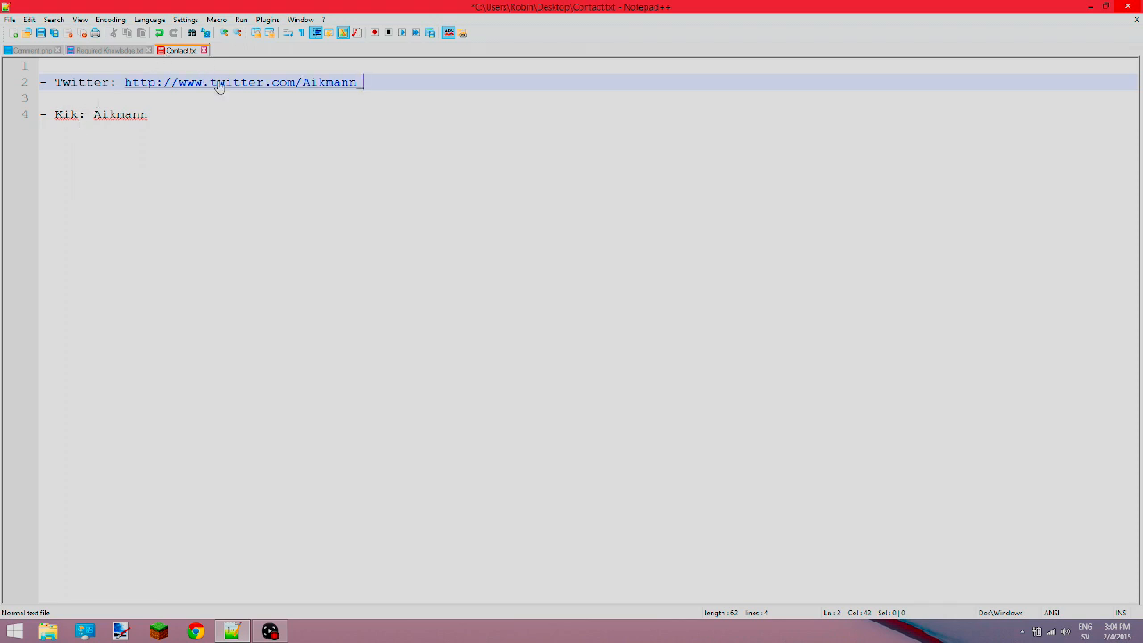
pyautogui.moveTo(218, 85)
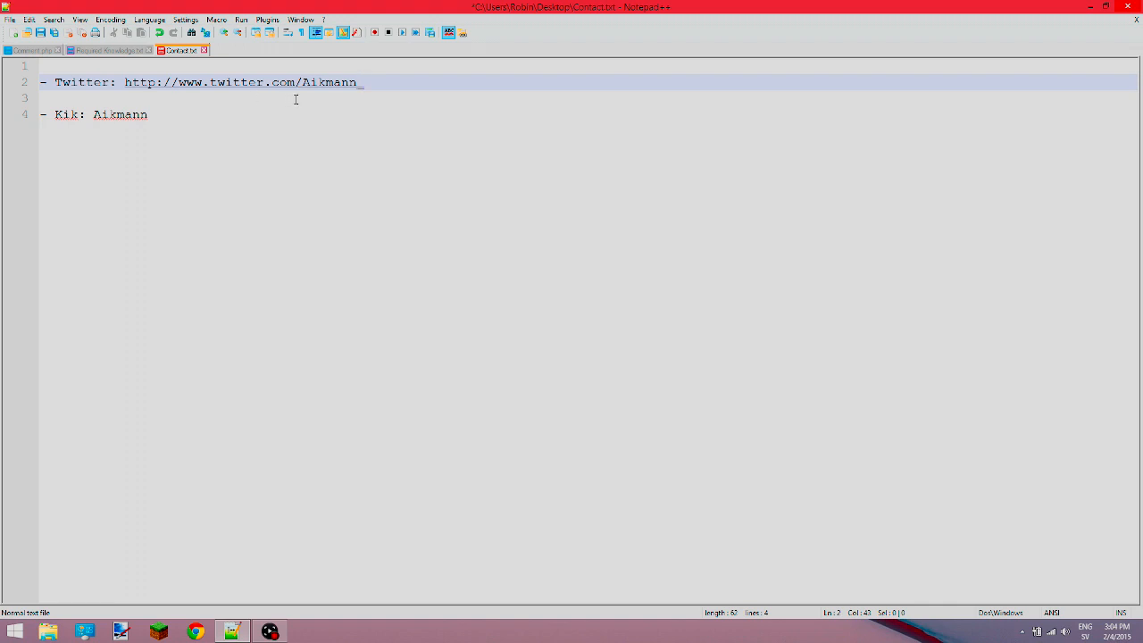
pyautogui.moveTo(373, 90)
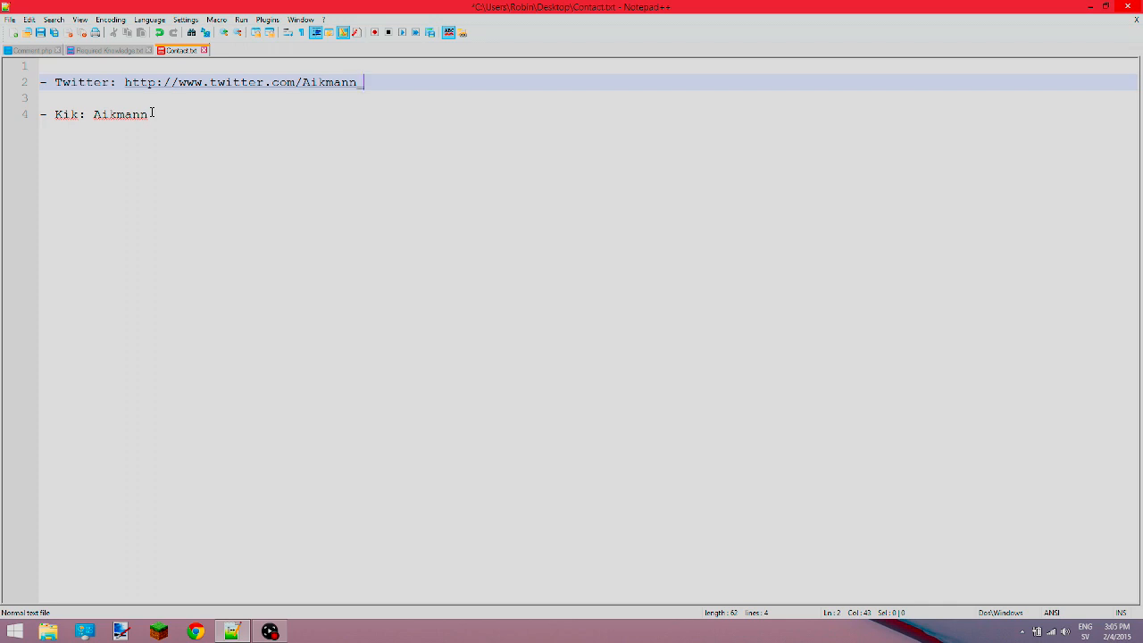
pyautogui.click(148, 114)
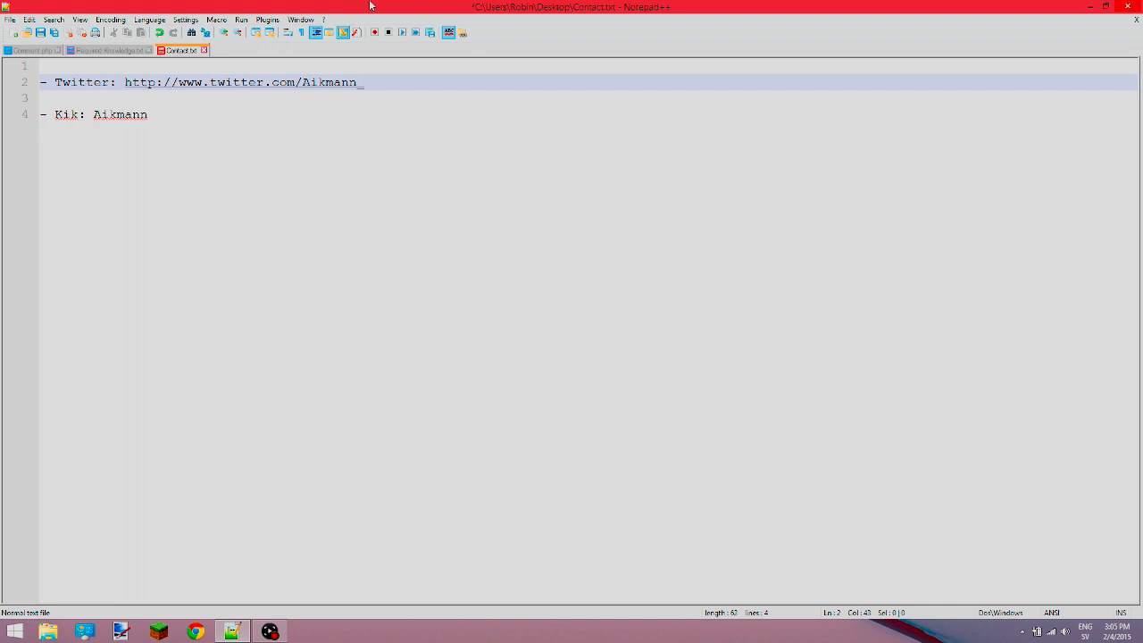
pyautogui.moveTo(118, 61)
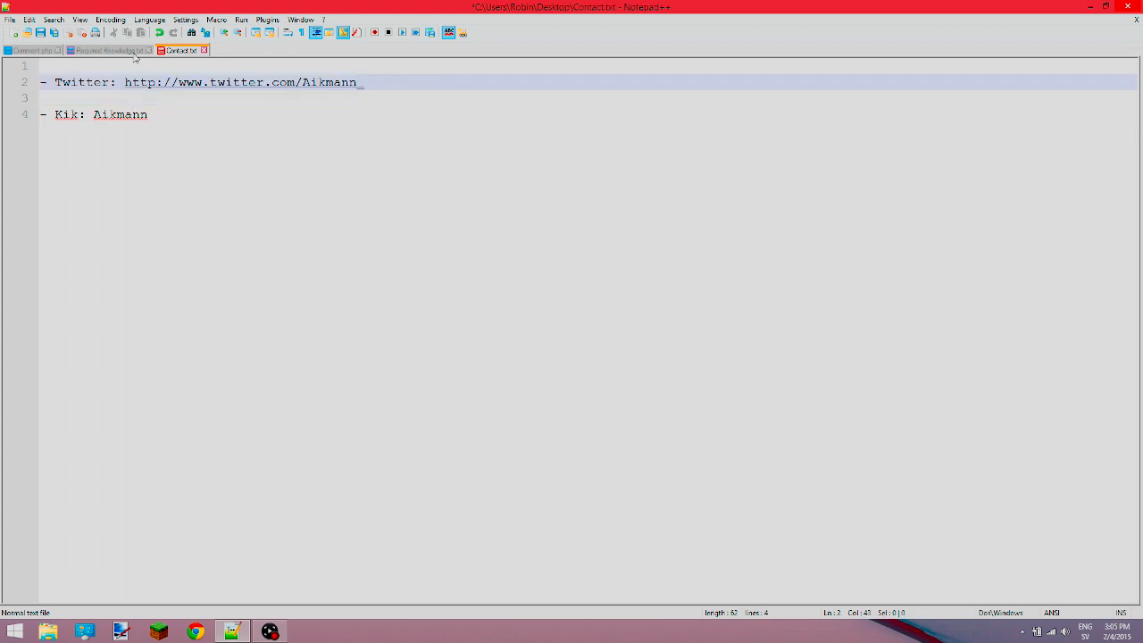
pyautogui.moveTo(107, 50)
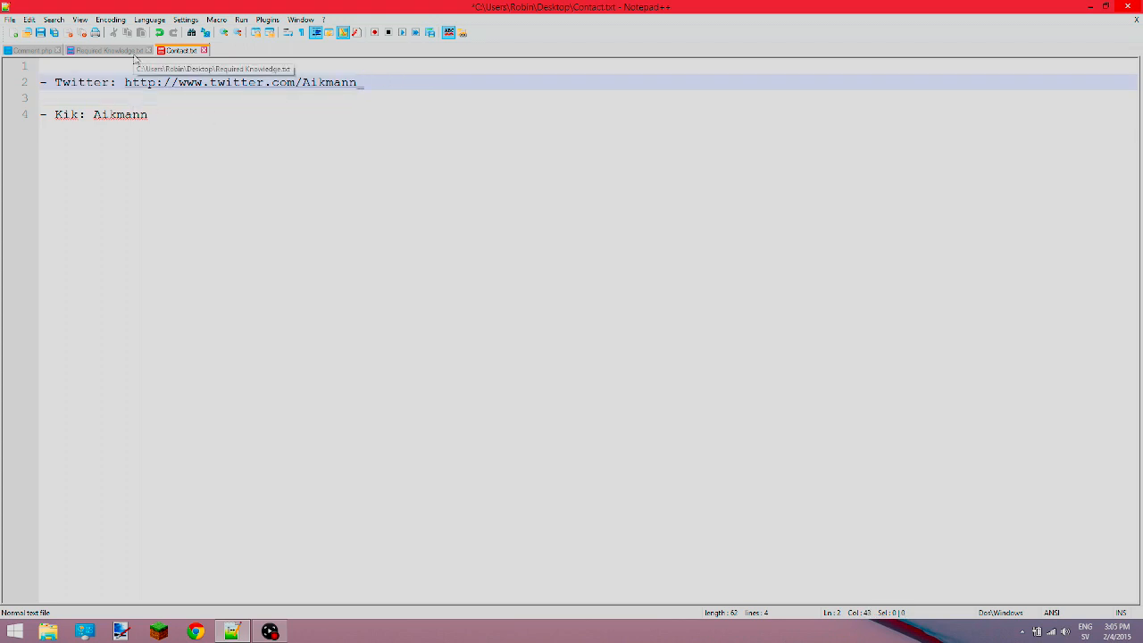